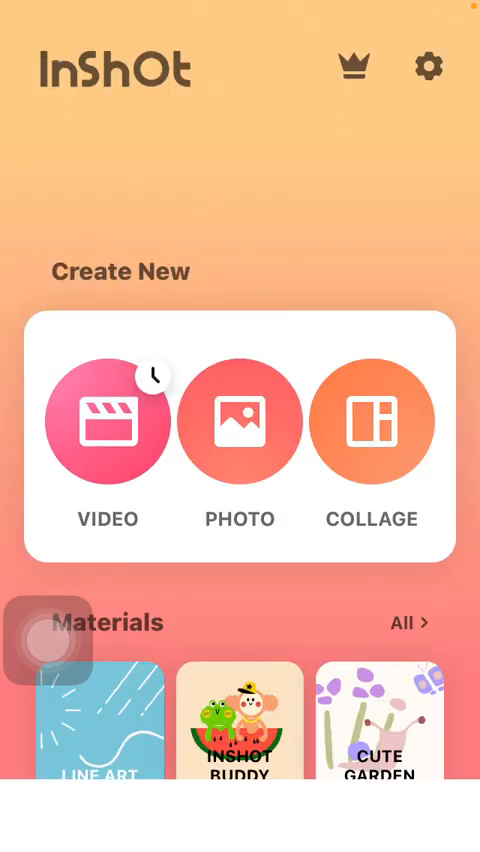
Start a photo project with the notebook notes image and activate the Cutout tool
{"action": "left_click", "coordinate": [239, 421]}
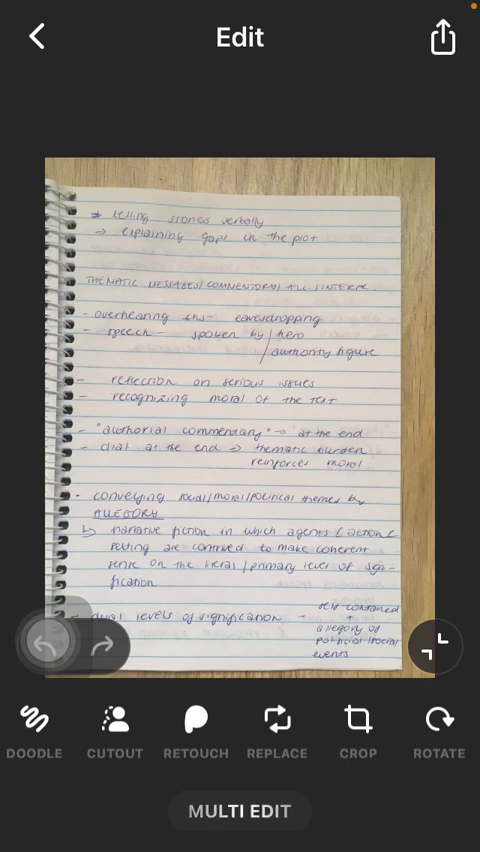
{"action": "left_click", "coordinate": [114, 730]}
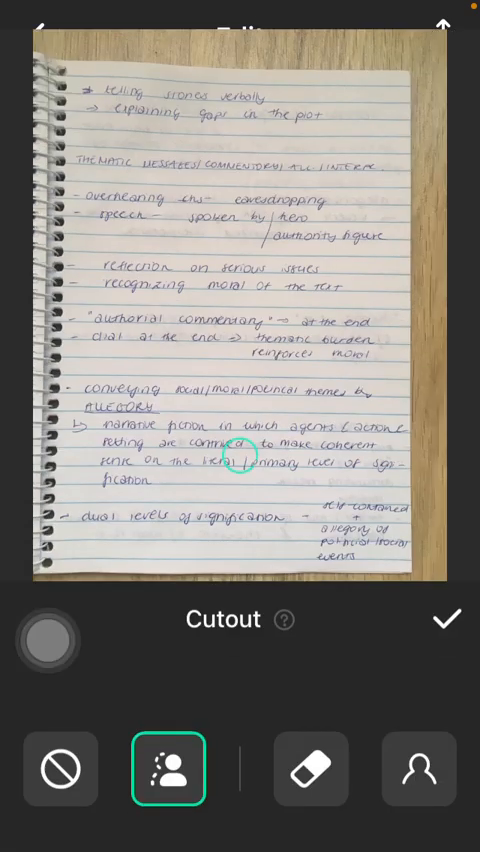